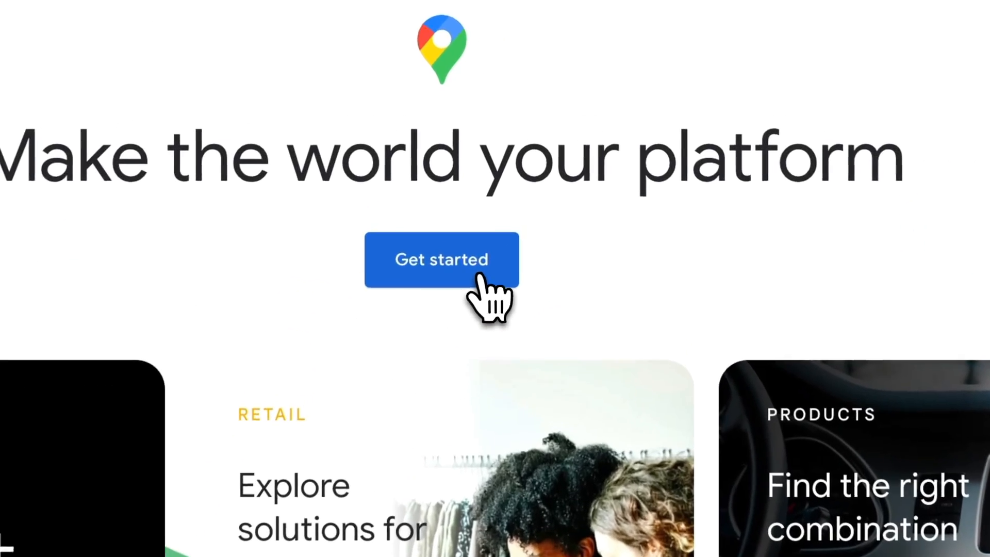
# Start Maps Platform setup, sign in, and accept the Google Cloud terms of service.
pyautogui.click(441, 259)
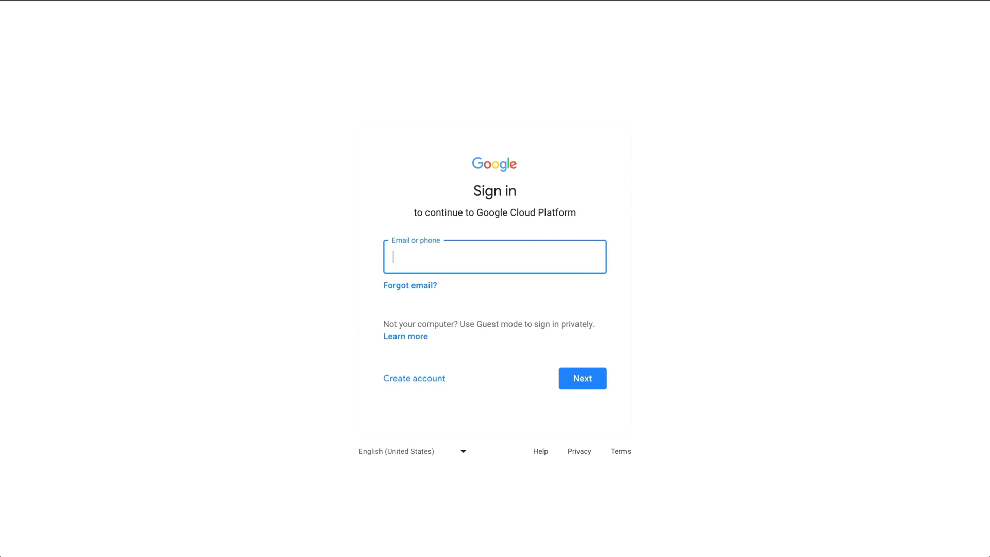
pyautogui.click(582, 378)
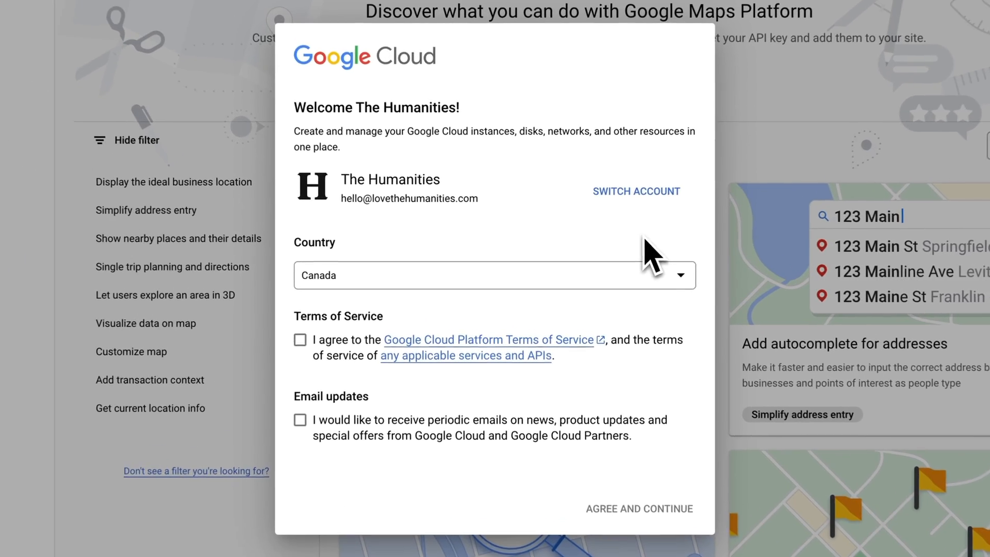
pyautogui.click(300, 340)
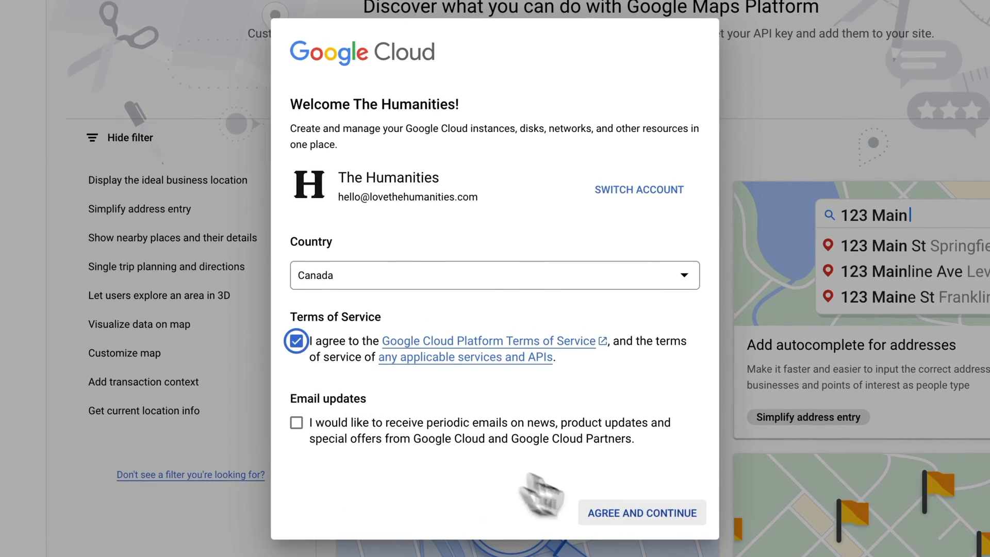
pyautogui.click(641, 512)
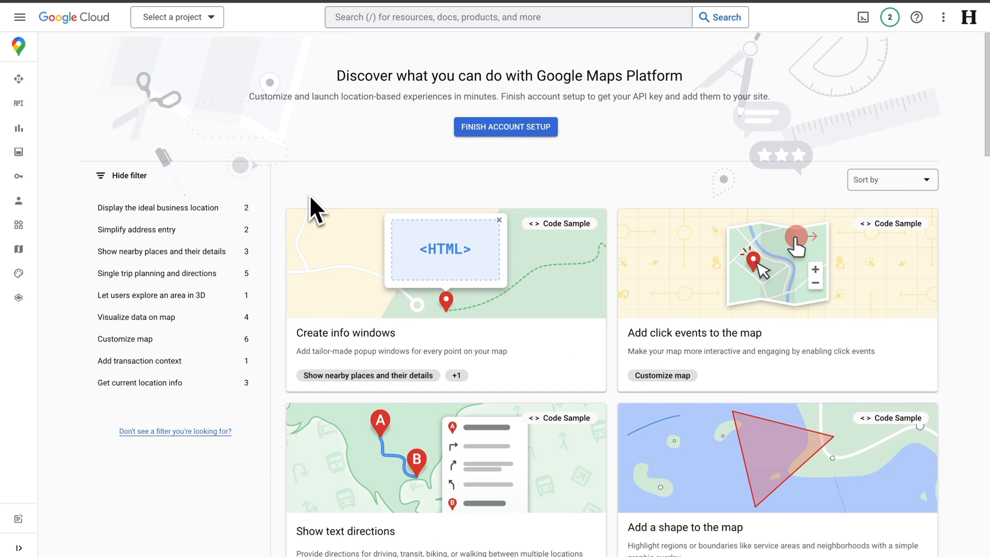
# Create a new project named 'The Humanities' from the project picker.
pyautogui.click(177, 17)
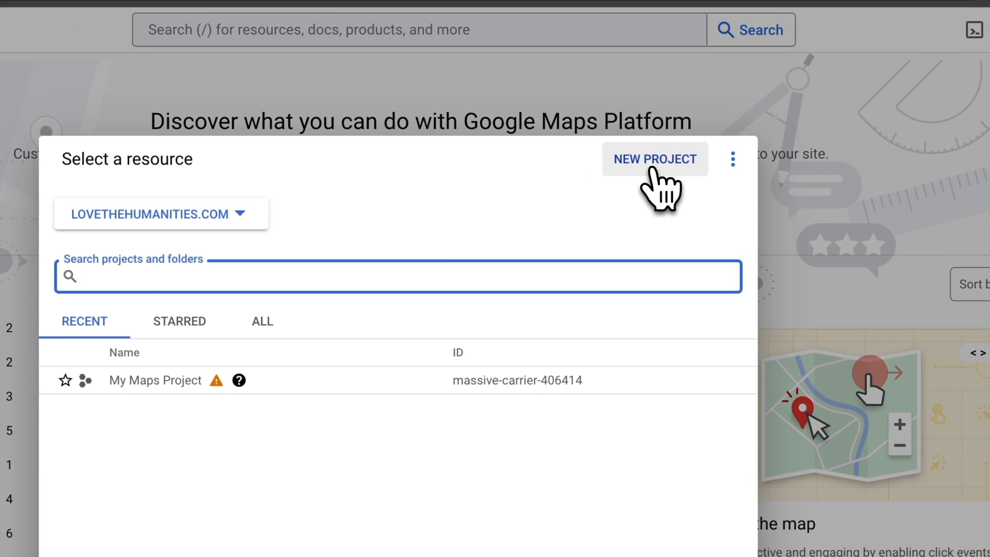
pyautogui.click(655, 158)
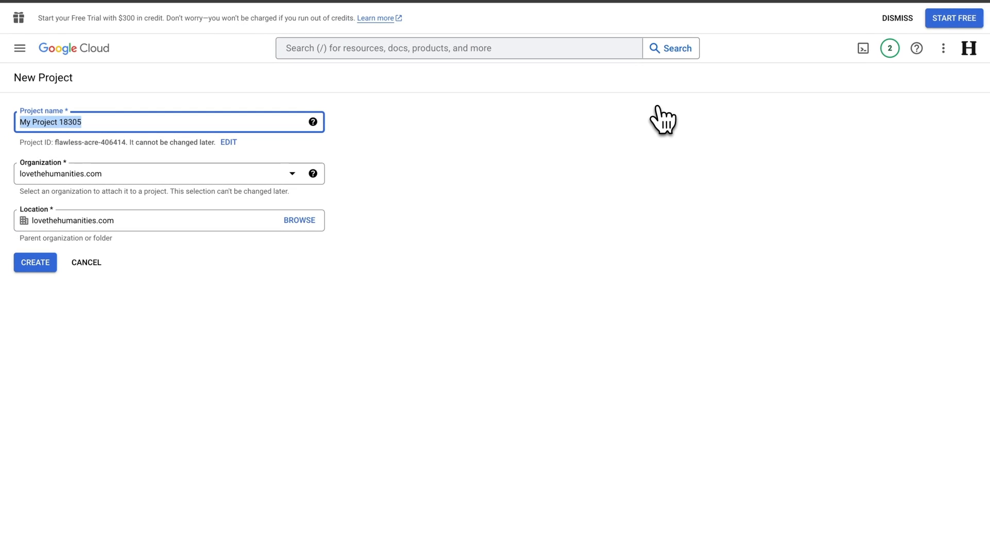
pyautogui.write('The Humanities')
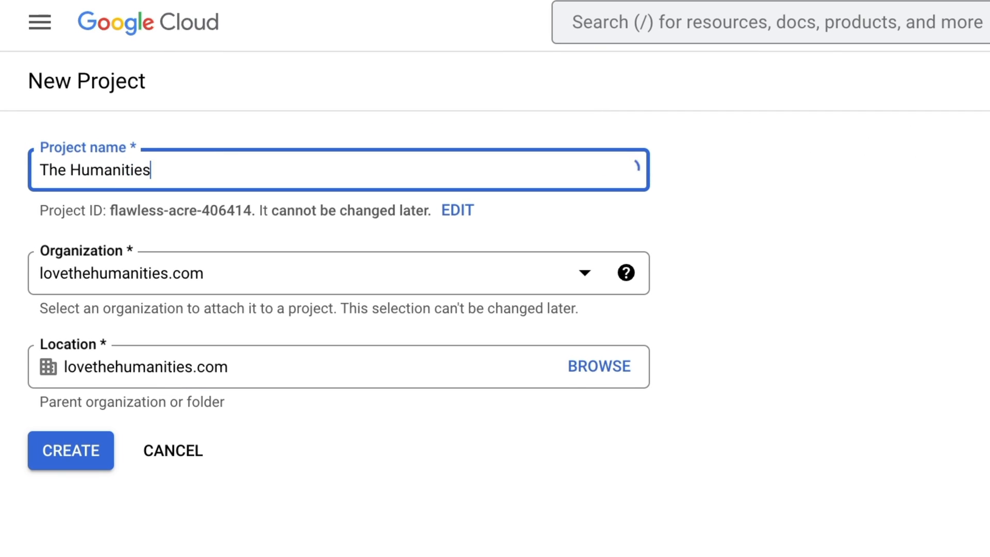
pyautogui.click(71, 450)
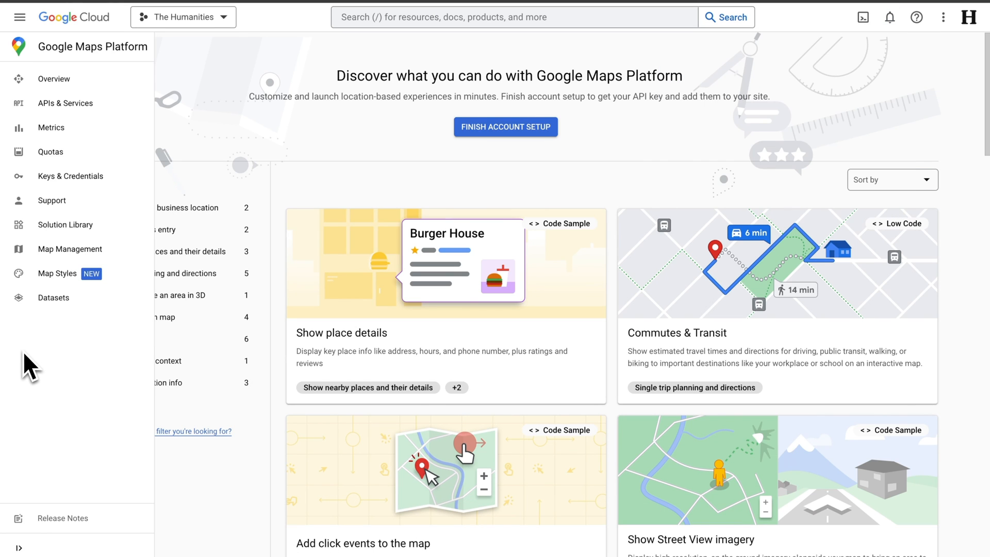
# Finish account setup by accepting the free-trial terms and reviewing payment verification.
pyautogui.click(70, 176)
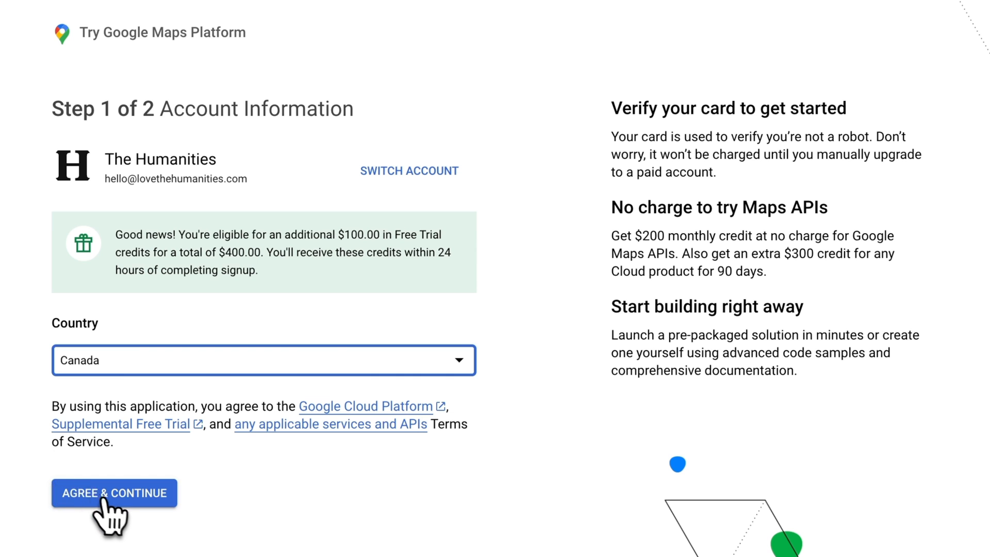
pyautogui.click(115, 493)
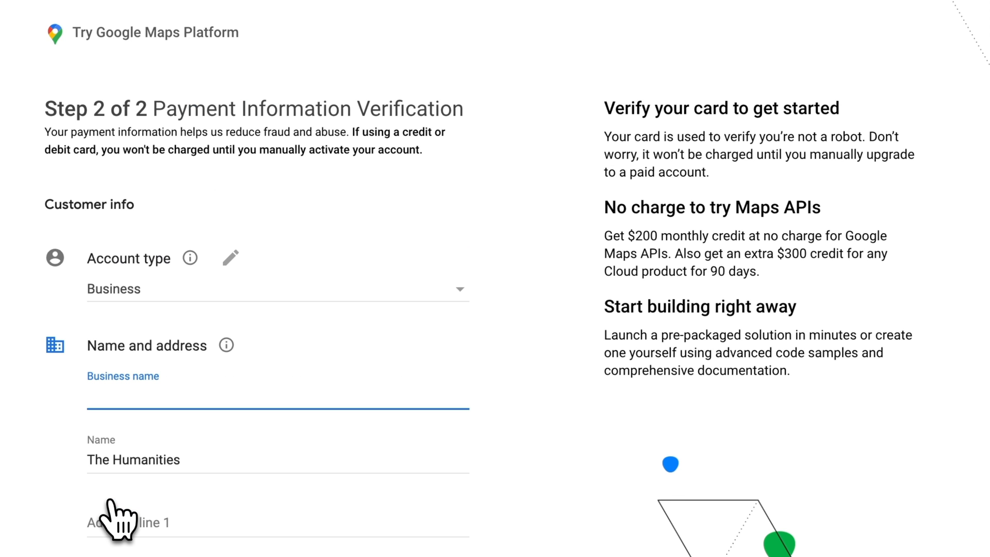
pyautogui.scroll(-3)
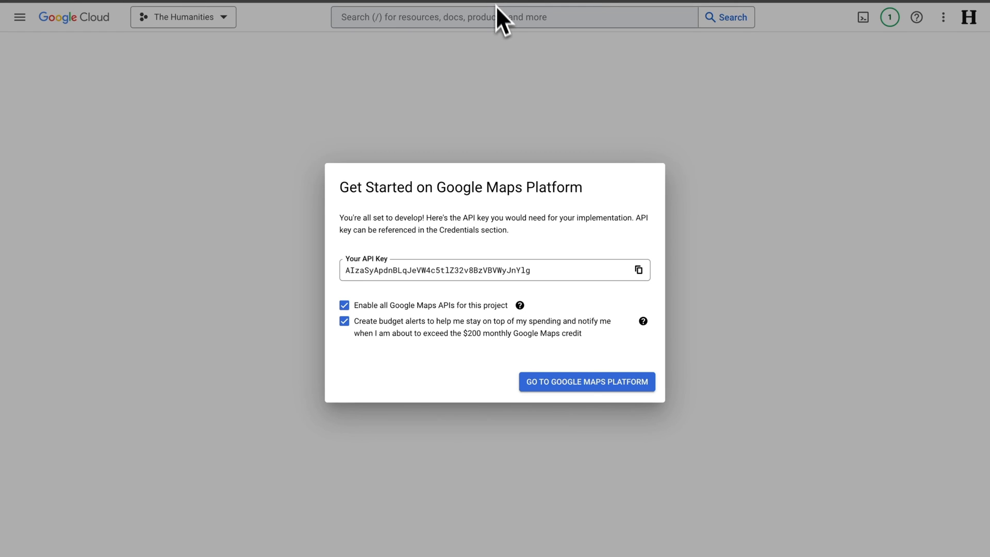
pyautogui.moveTo(431, 391)
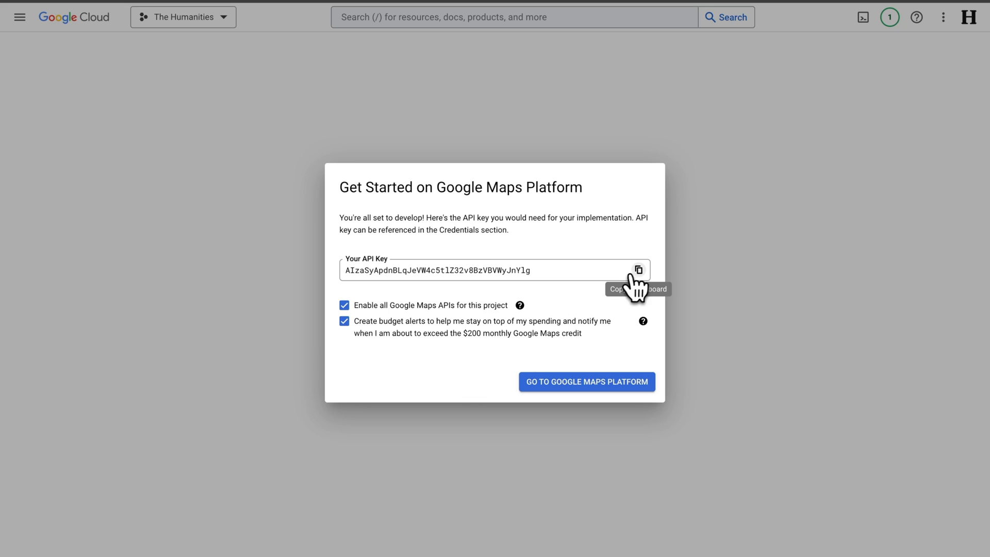
# Copy the new API key and continue to Google Maps Platform.
pyautogui.click(639, 270)
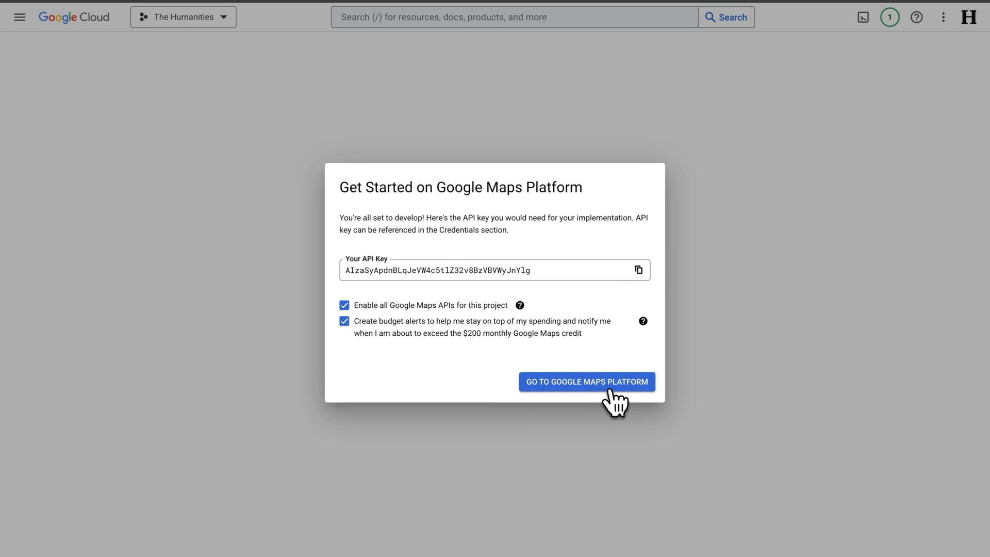
pyautogui.click(586, 382)
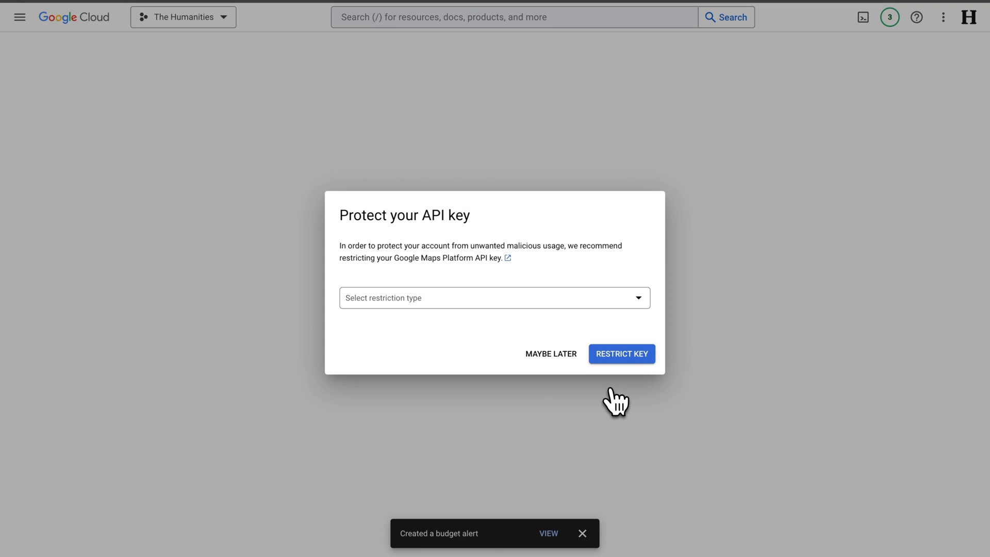
pyautogui.moveTo(550, 354)
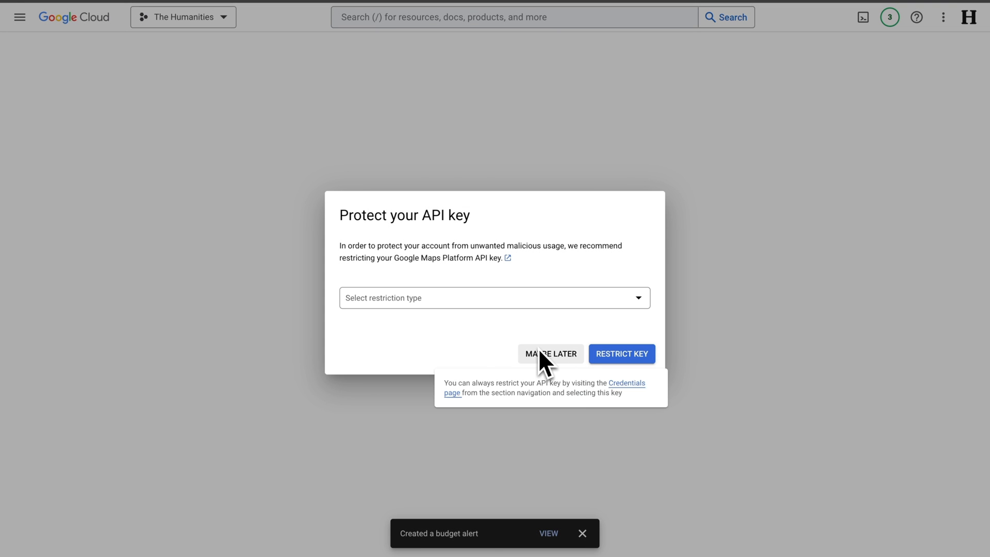
# Restrict the API key to HTTP referrers from lovethehumanities.com.
pyautogui.click(494, 298)
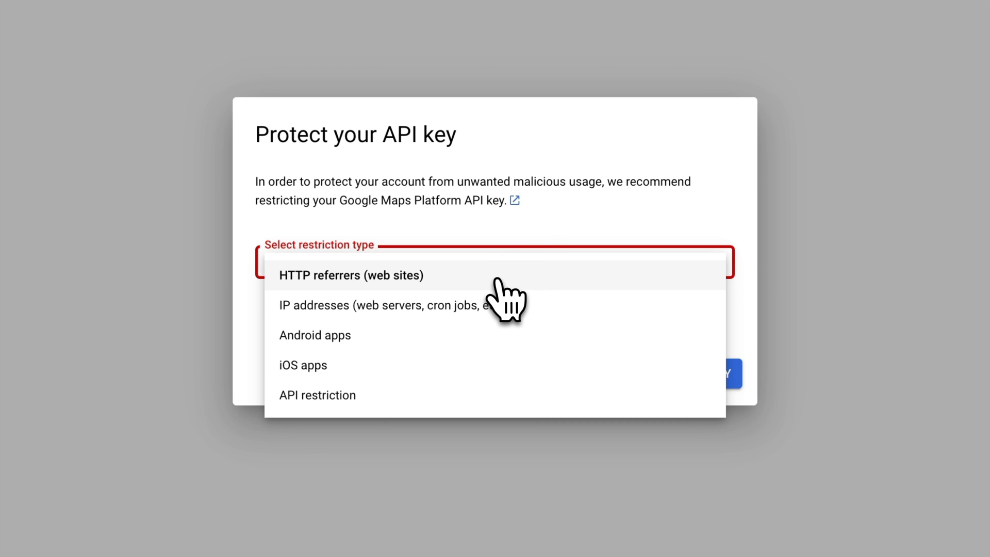
pyautogui.click(351, 275)
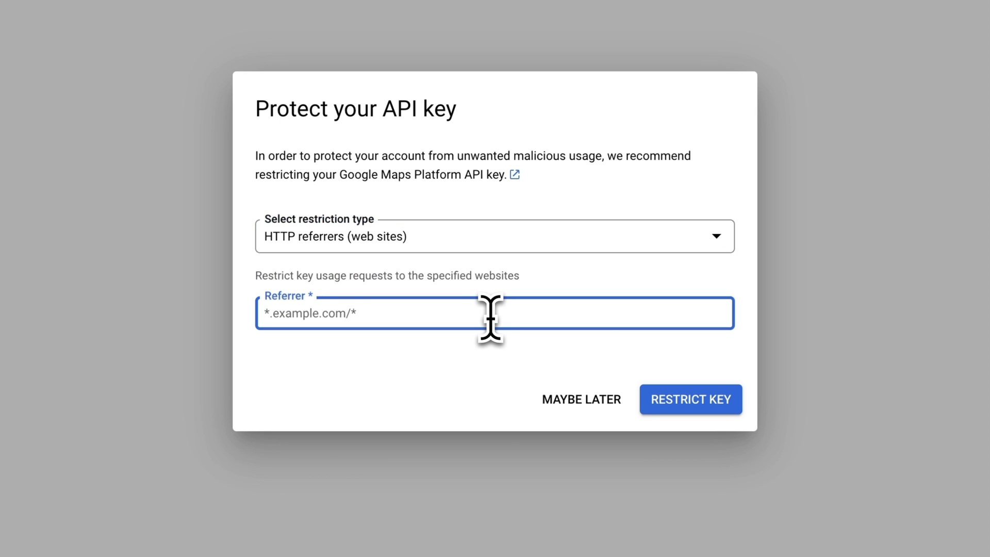
pyautogui.write('lovethehumanities.com')
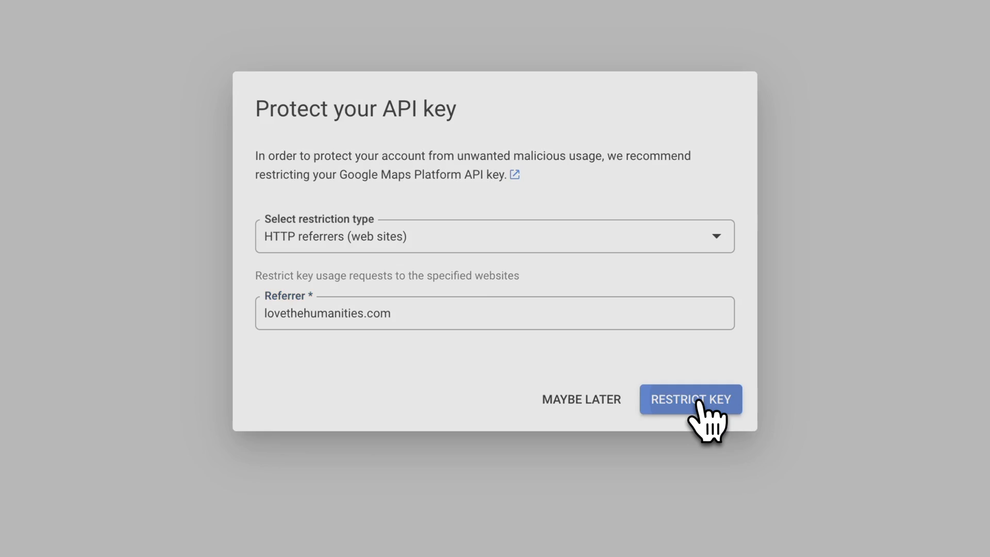
pyautogui.click(690, 399)
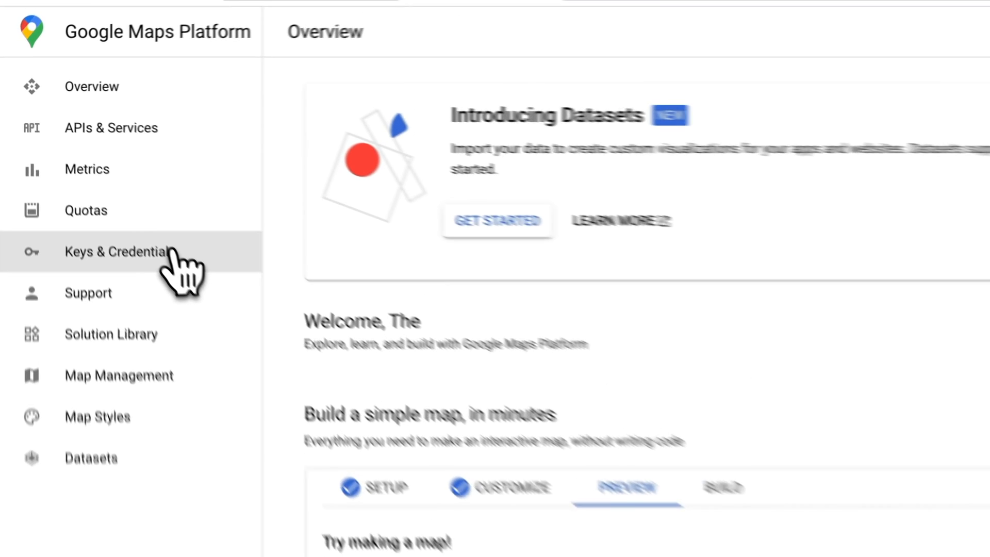
# Open Keys & Credentials in the Maps Platform side navigation.
pyautogui.click(118, 251)
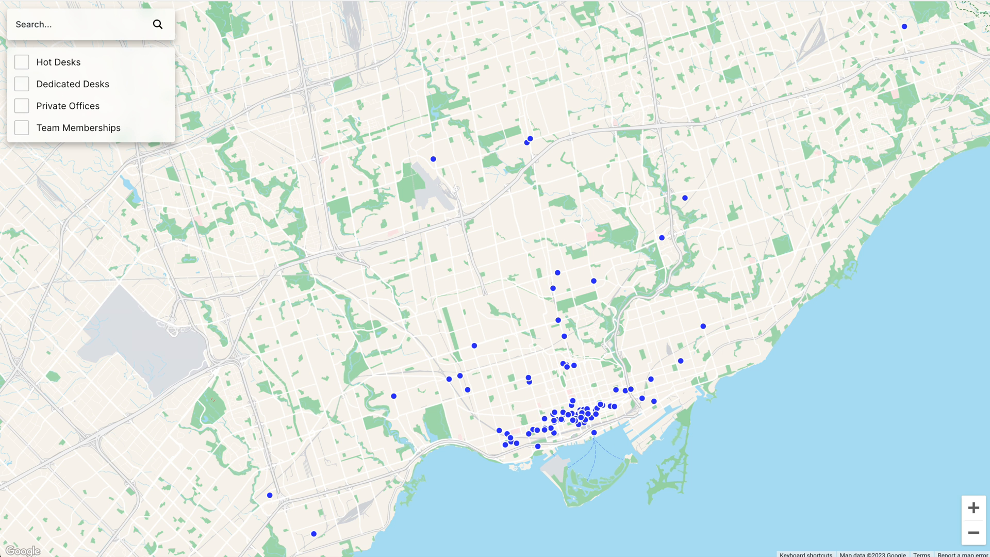
# Open the Fresco Space marker's info card on the Toronto Coworking Spaces map.
pyautogui.click(563, 312)
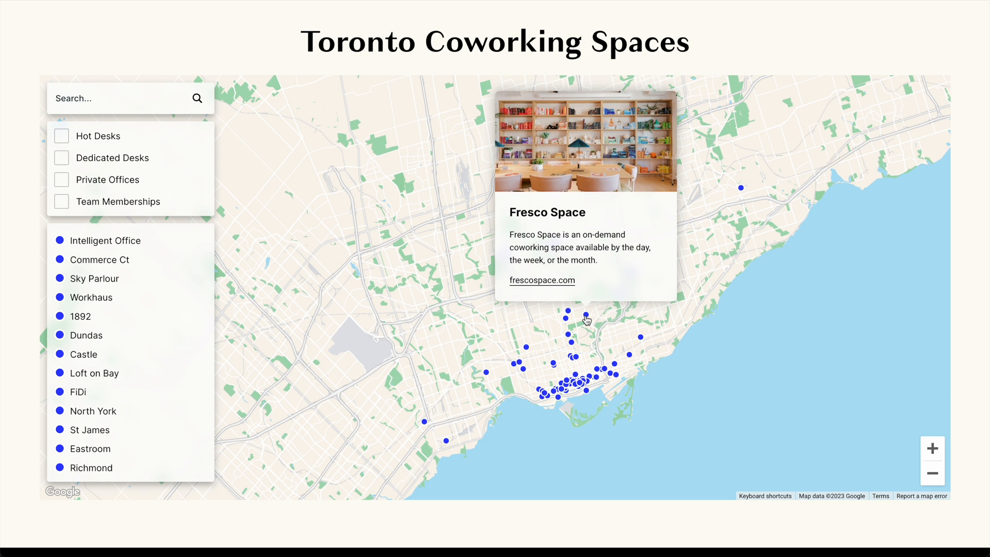